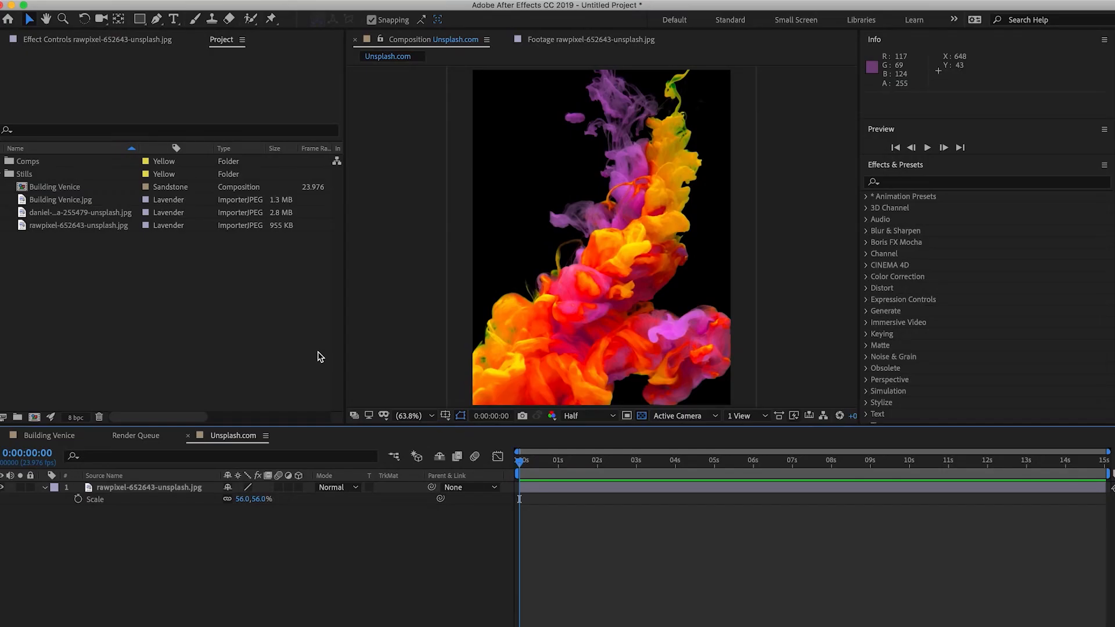
pyautogui.moveTo(511, 338)
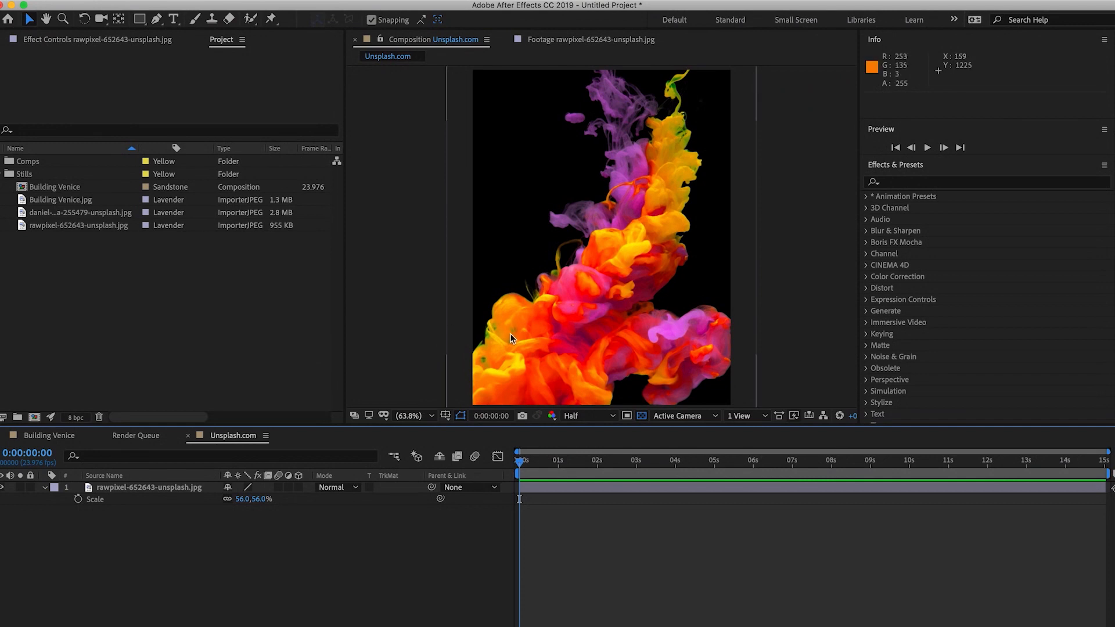
pyautogui.moveTo(639, 137)
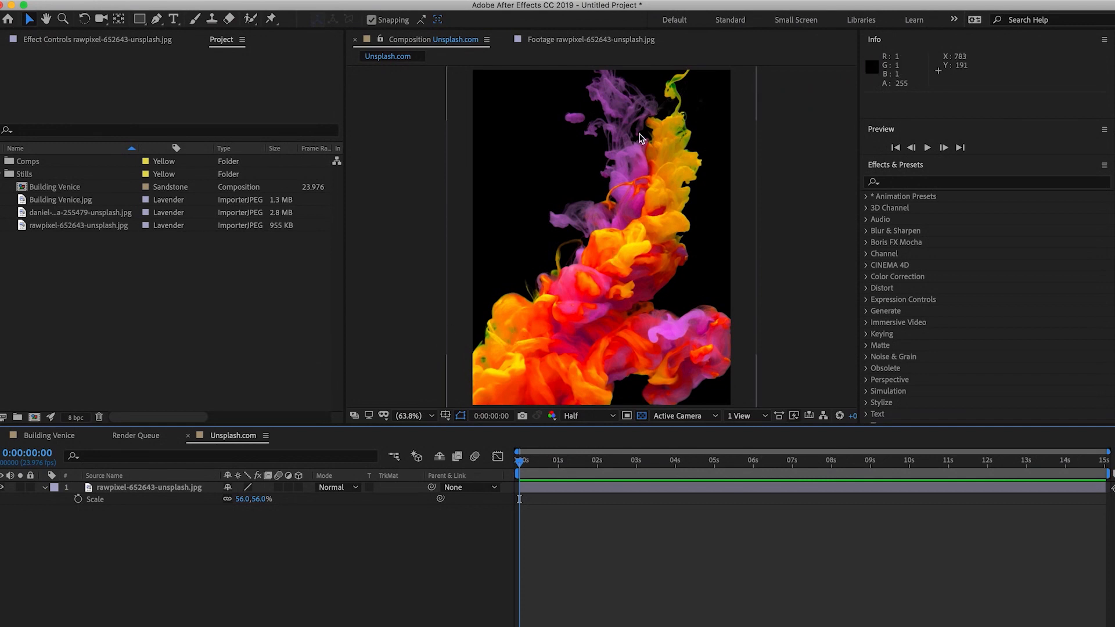
pyautogui.moveTo(622, 280)
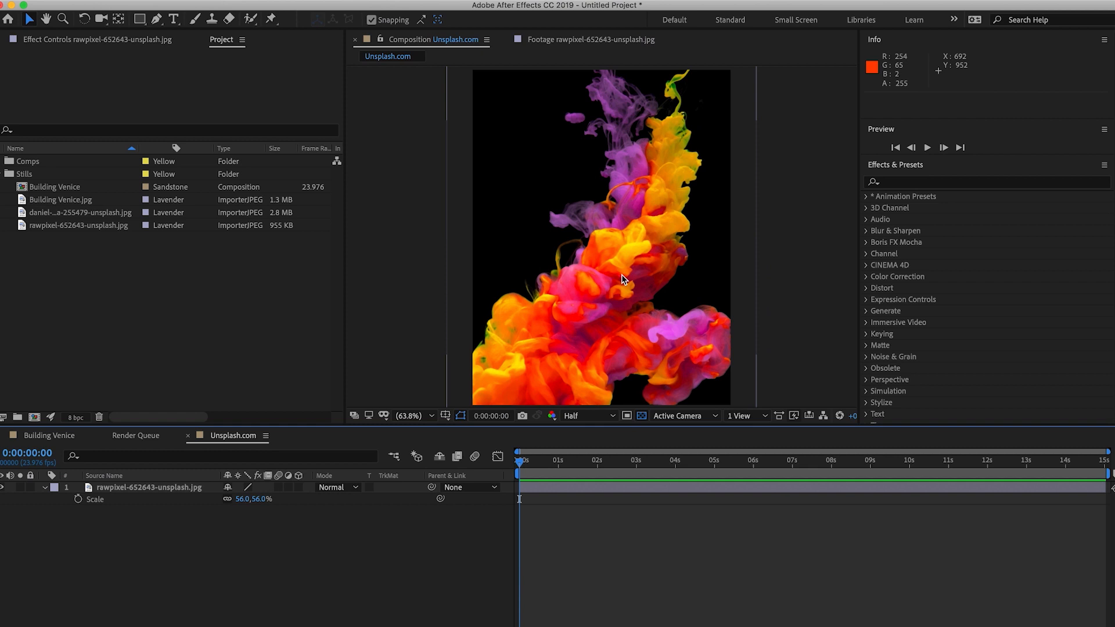
pyautogui.moveTo(711, 205)
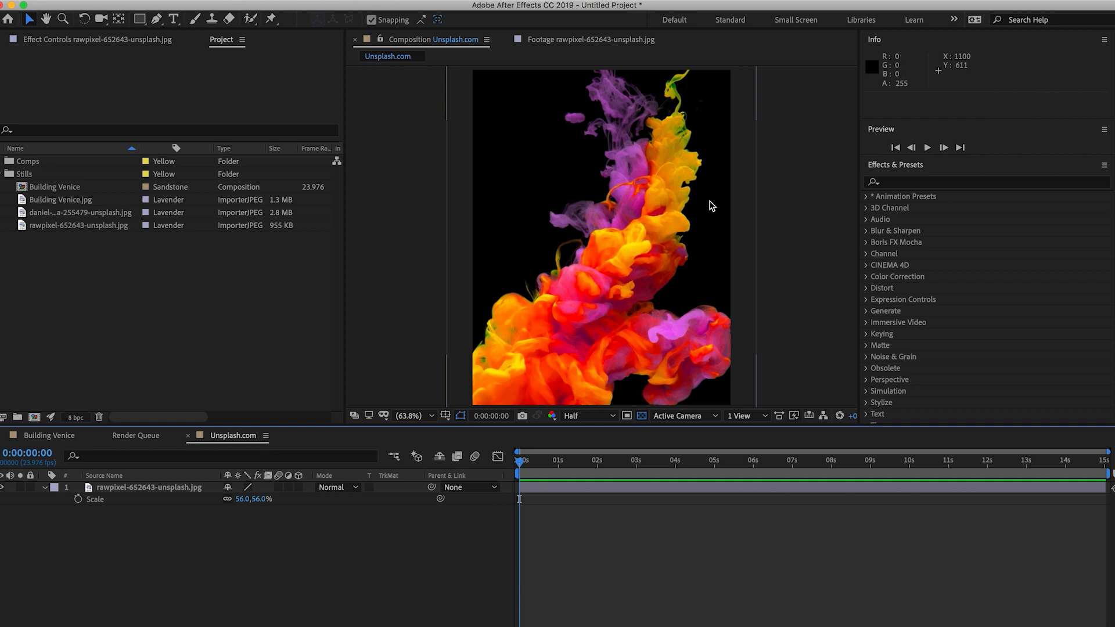
pyautogui.moveTo(715, 200)
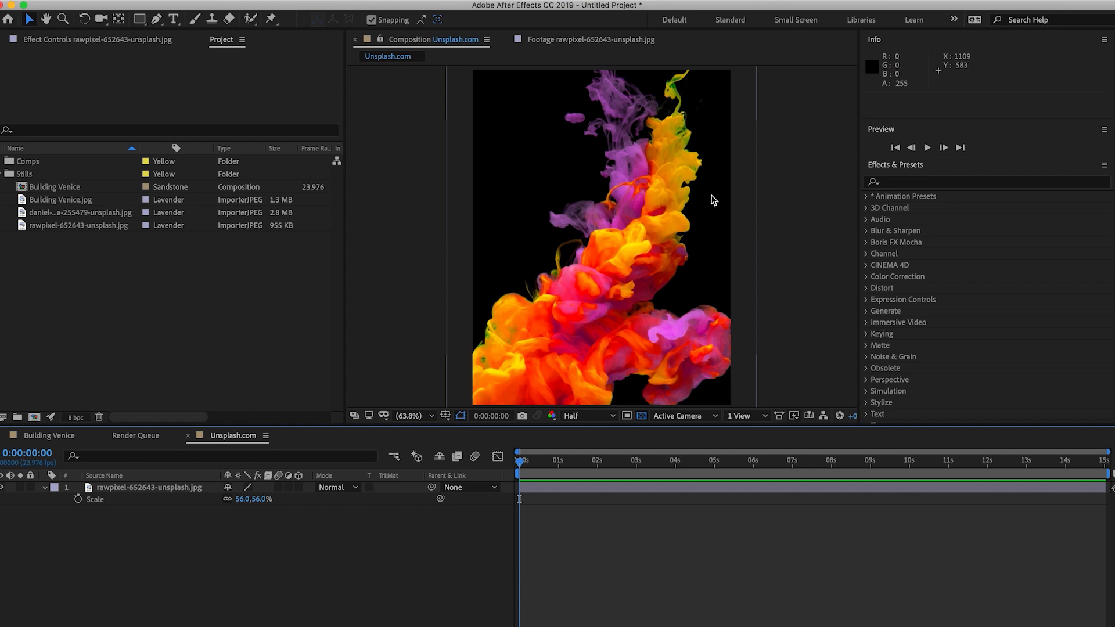
pyautogui.moveTo(686, 244)
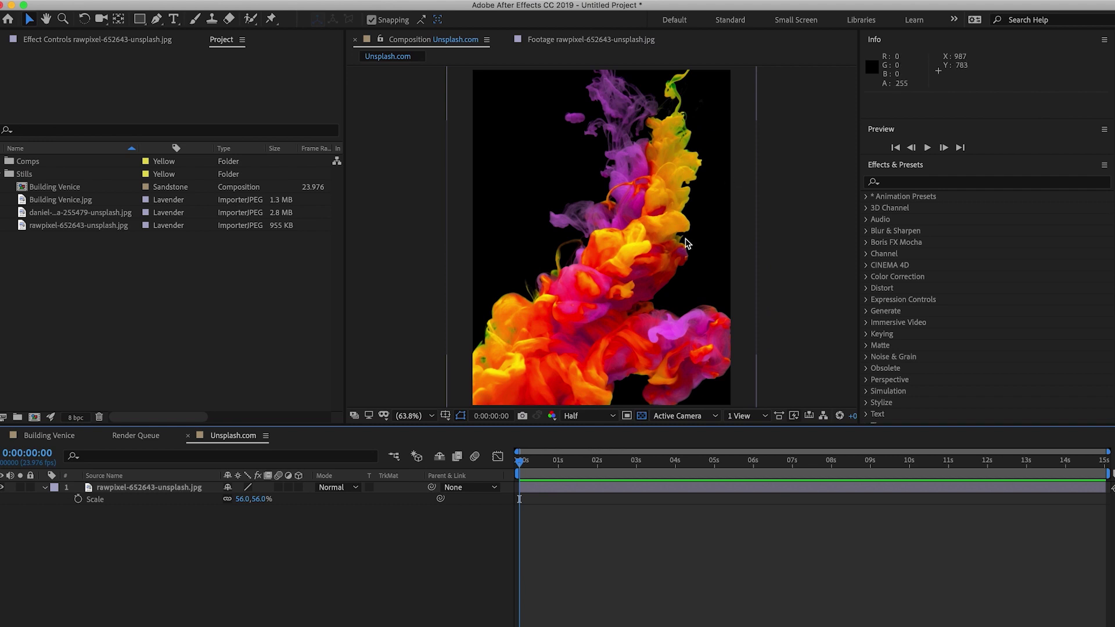
pyautogui.moveTo(893, 179)
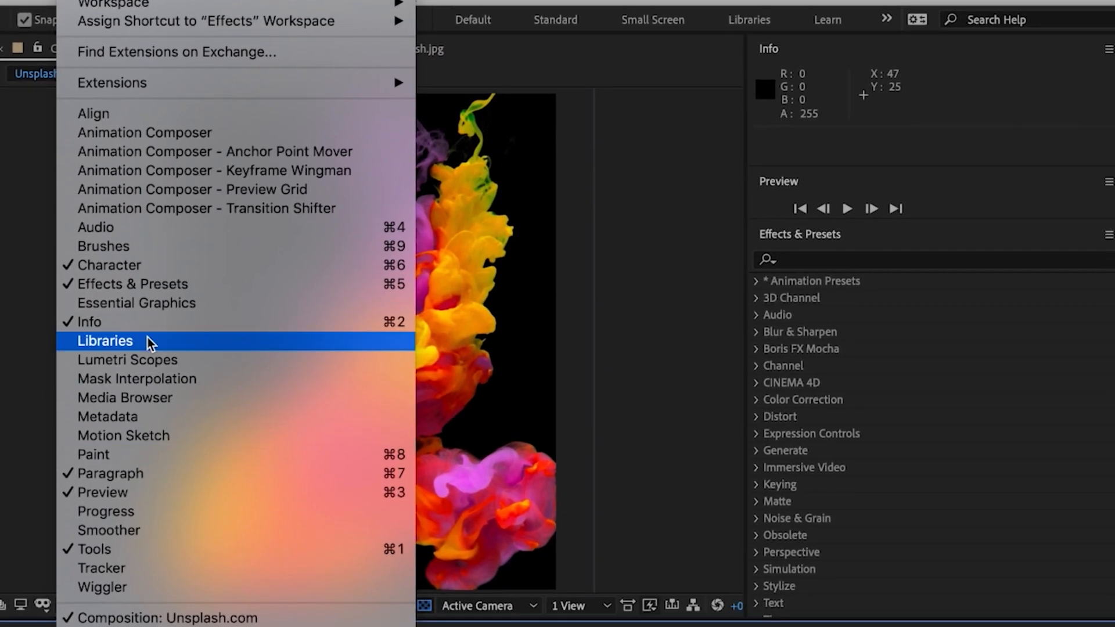
pyautogui.moveTo(126, 264)
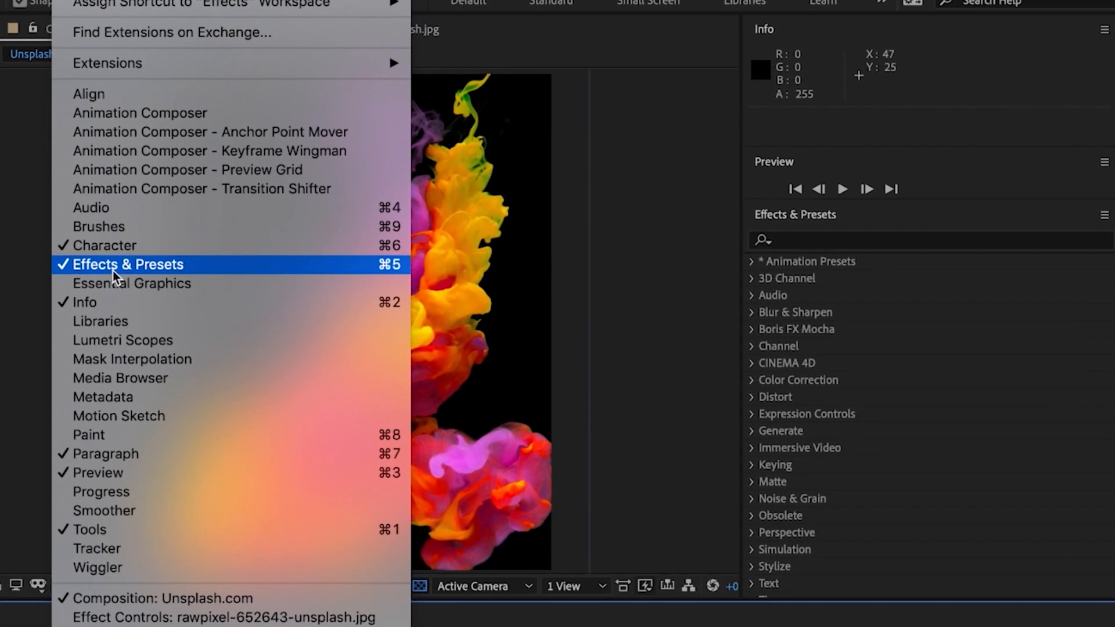
# Search the Effects & Presets panel for 'li' to bring up Liquify under Distort
pyautogui.click(127, 265)
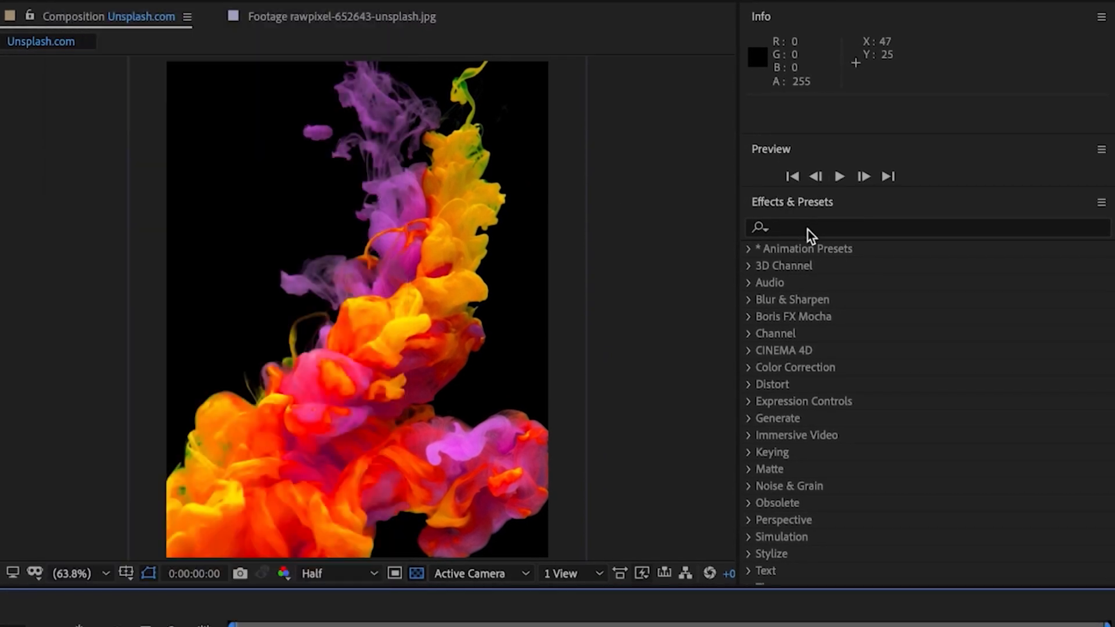
pyautogui.write('liqui')
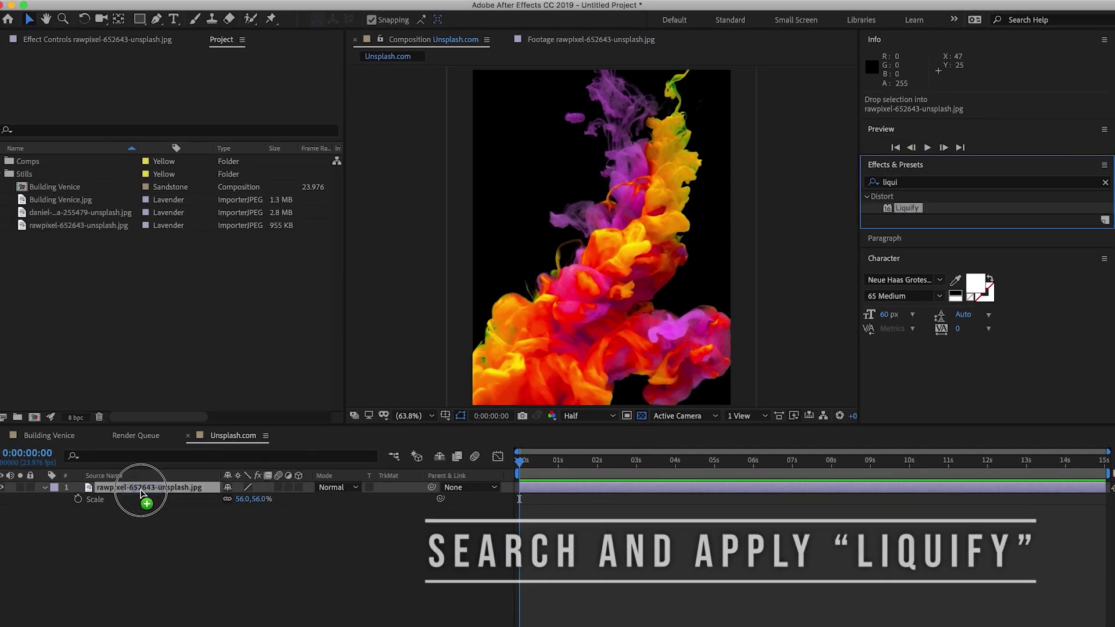
# Apply Liquify to the rawpixel ink photo layer and select its Turbulence tool
pyautogui.doubleClick(907, 208)
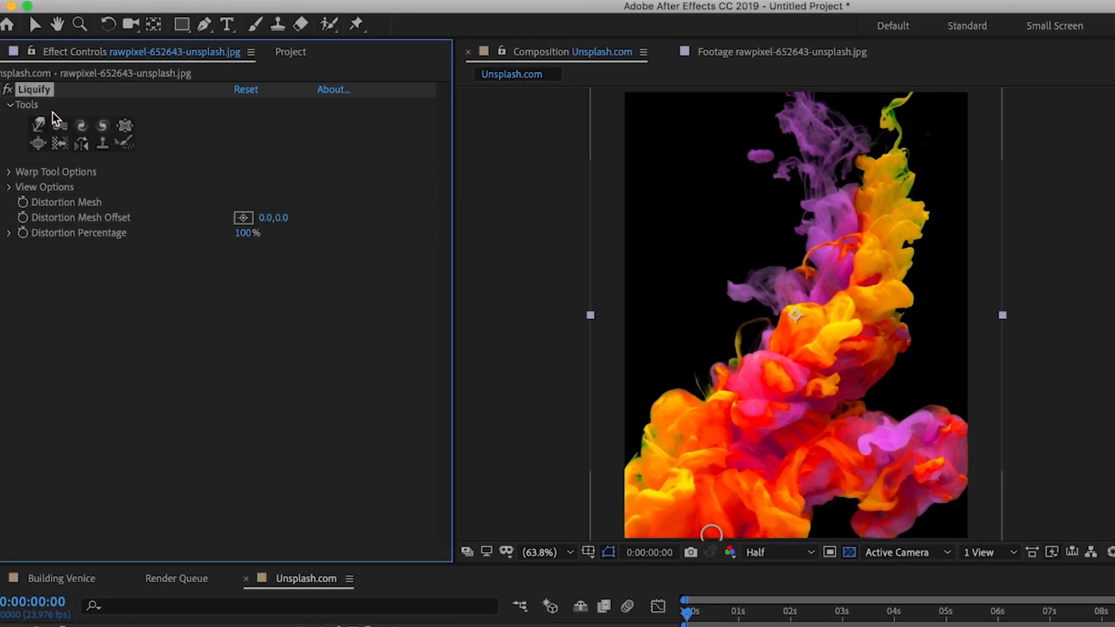
pyautogui.moveTo(37, 98)
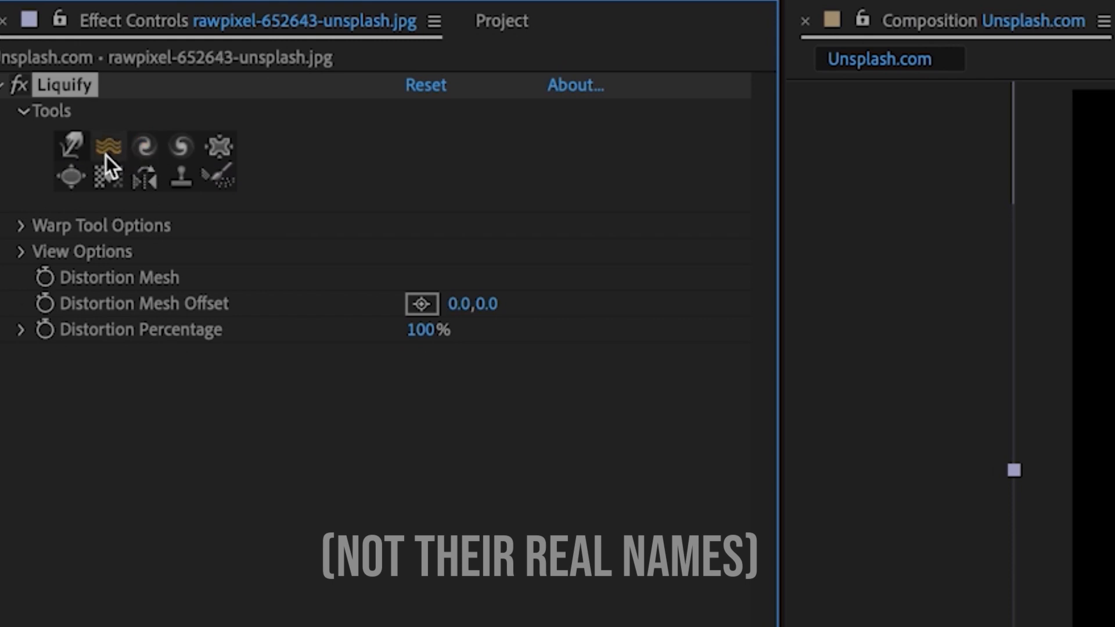
pyautogui.click(108, 148)
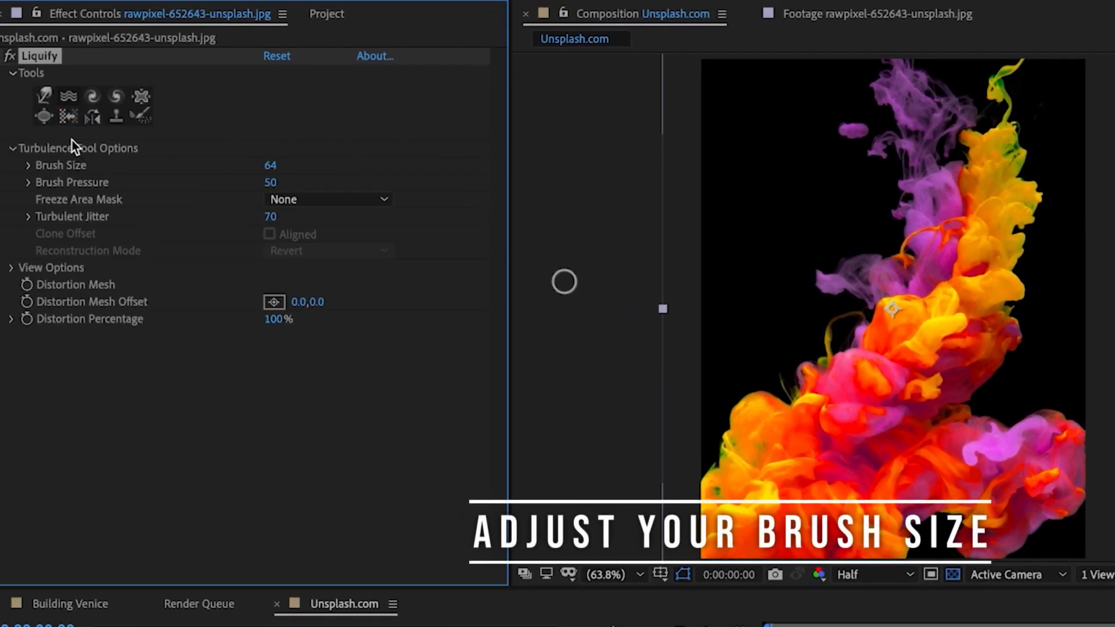
pyautogui.moveTo(114, 177)
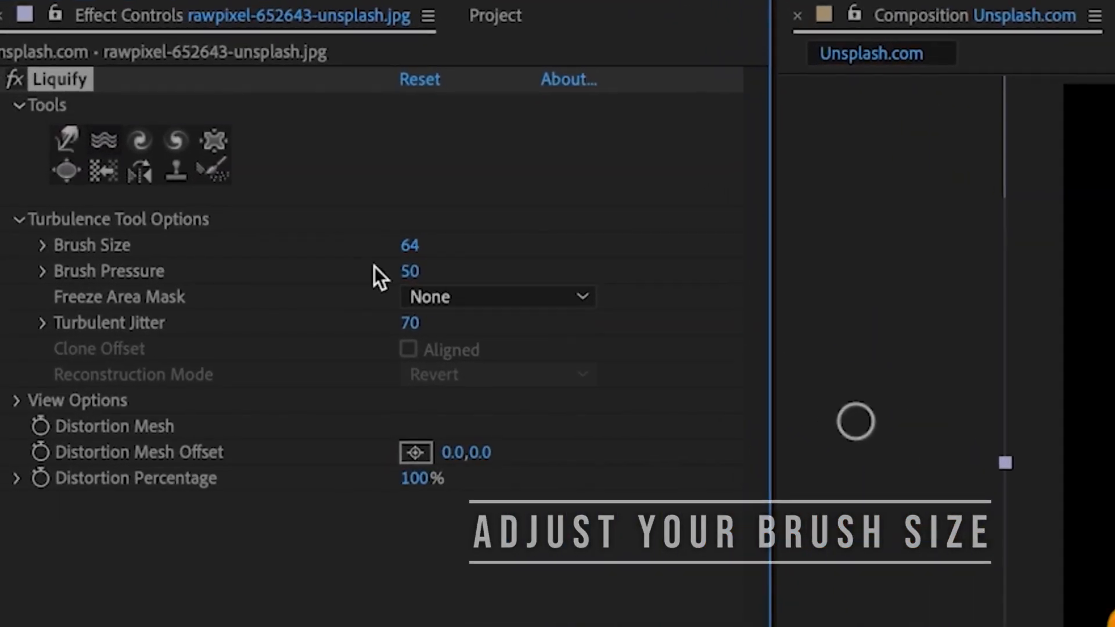
pyautogui.moveTo(132, 245)
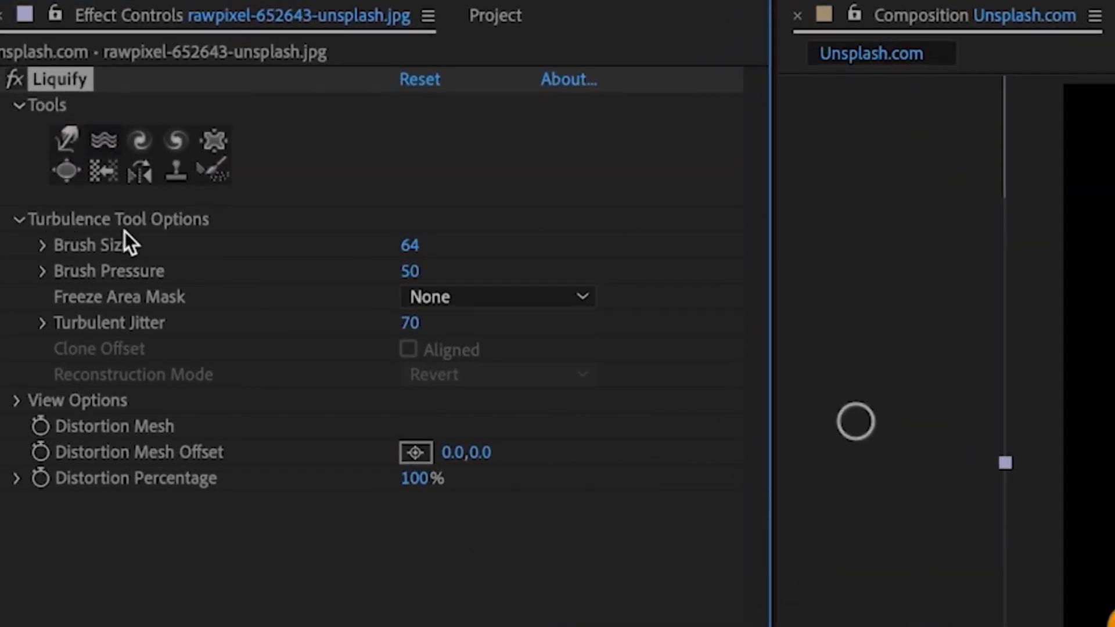
pyautogui.moveTo(208, 261)
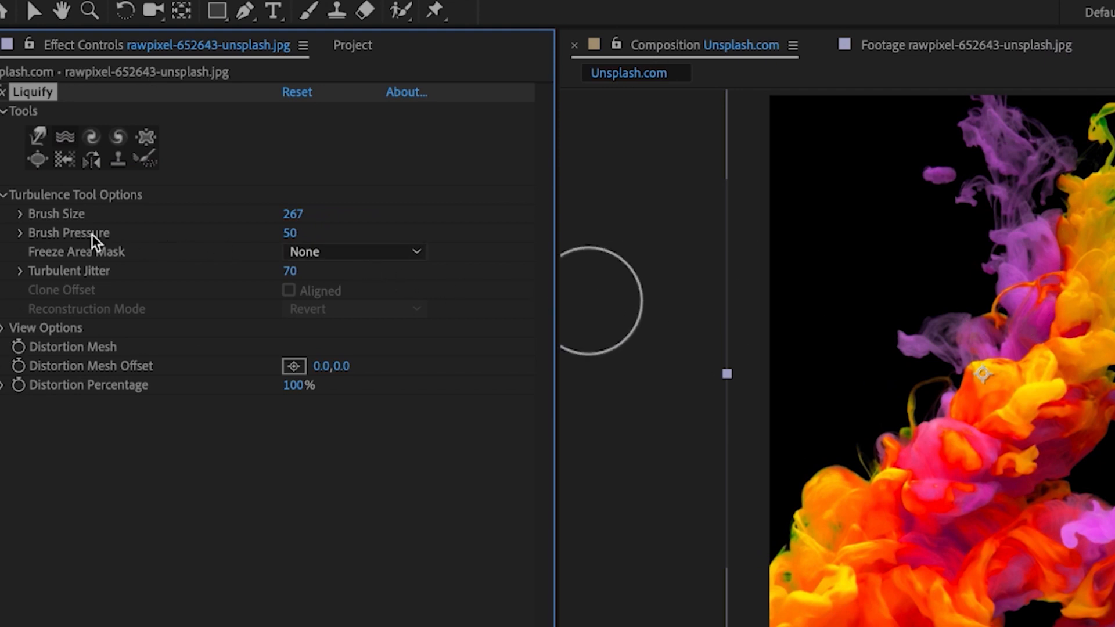
pyautogui.moveTo(289, 242)
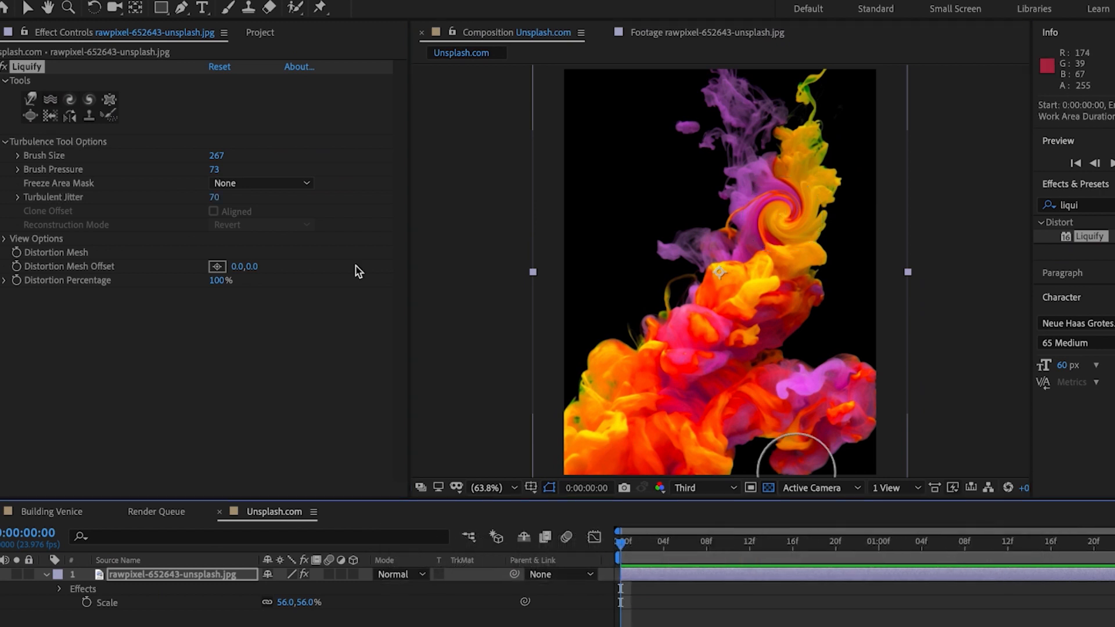
pyautogui.moveTo(64, 297)
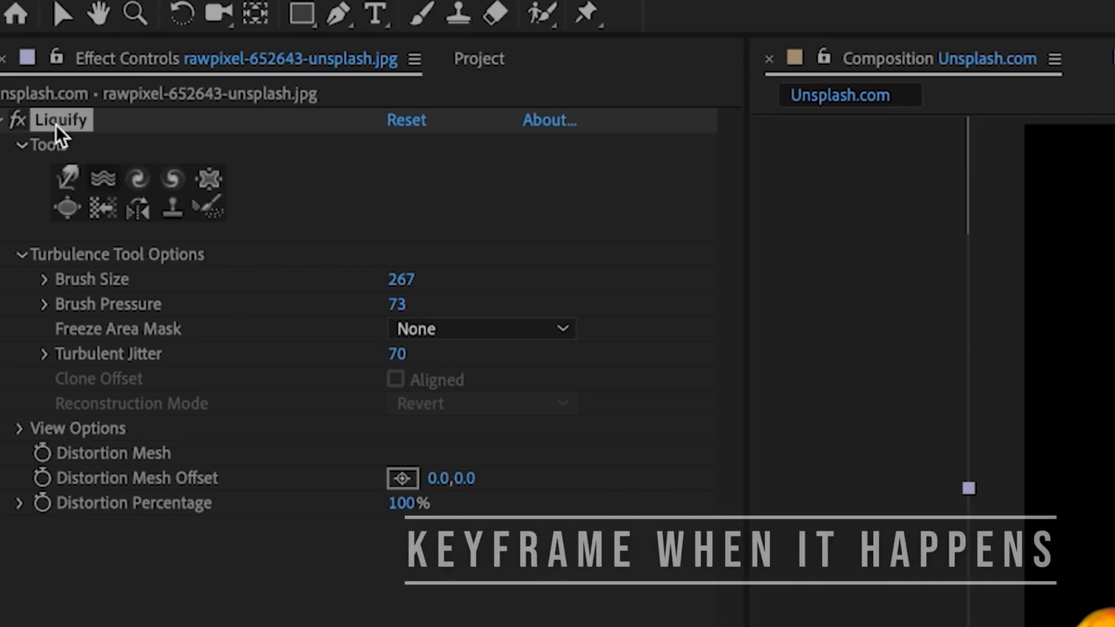
pyautogui.moveTo(30, 142)
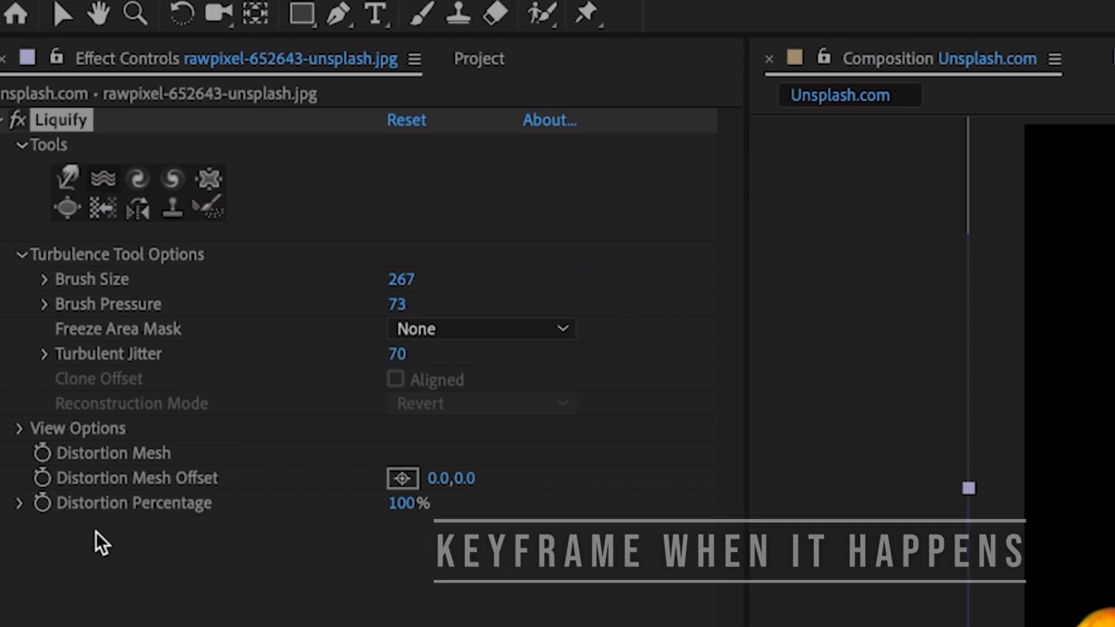
pyautogui.moveTo(47, 523)
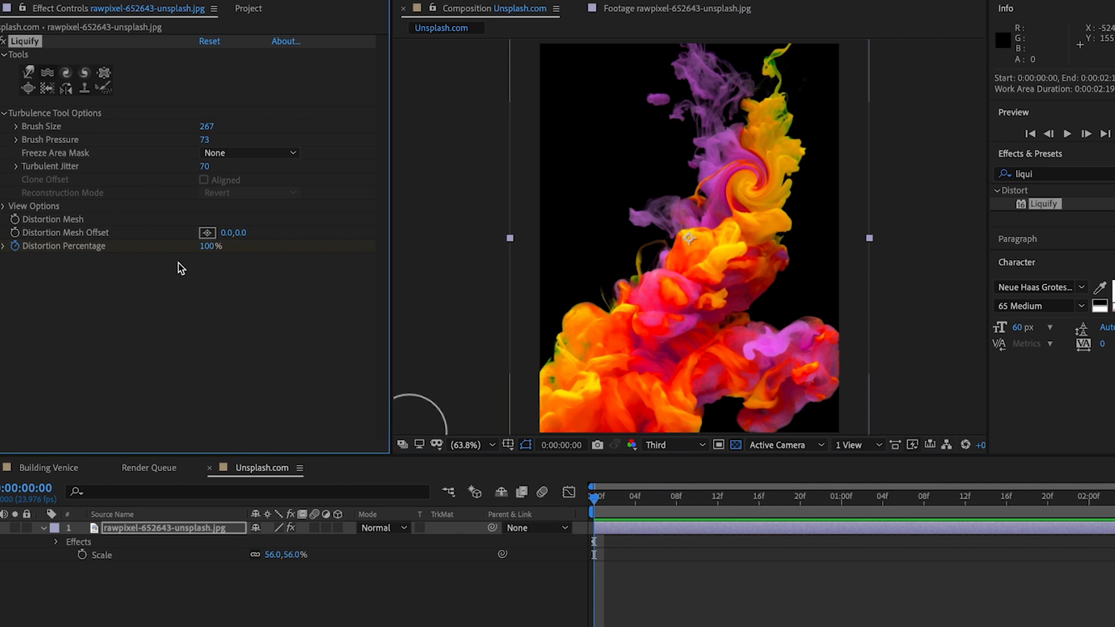
# Set Liquify's Distortion Percentage to 0 at the first frame
pyautogui.click(211, 246)
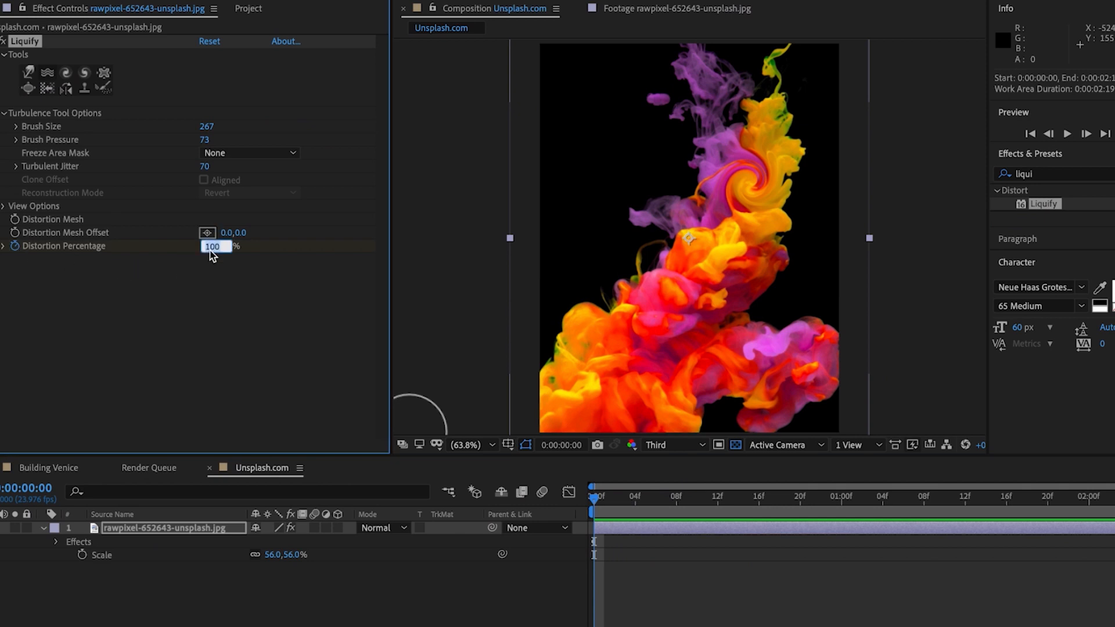
pyautogui.write('0')
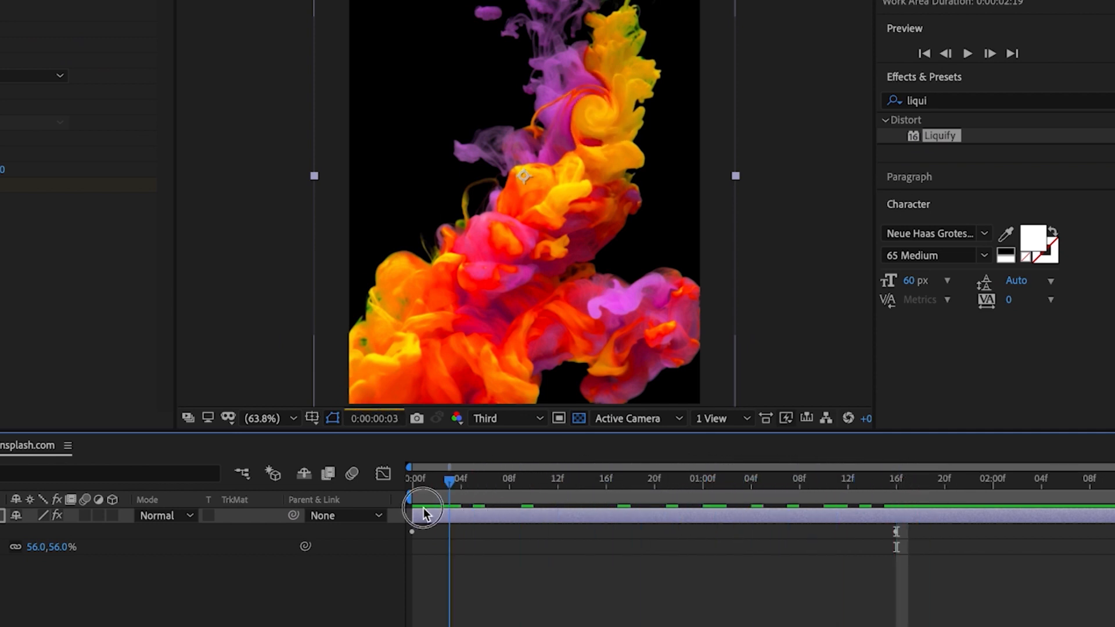
# Preview the swirl animation, then move the playhead to 0:00:01:16 where distortion peaks
pyautogui.press('space')
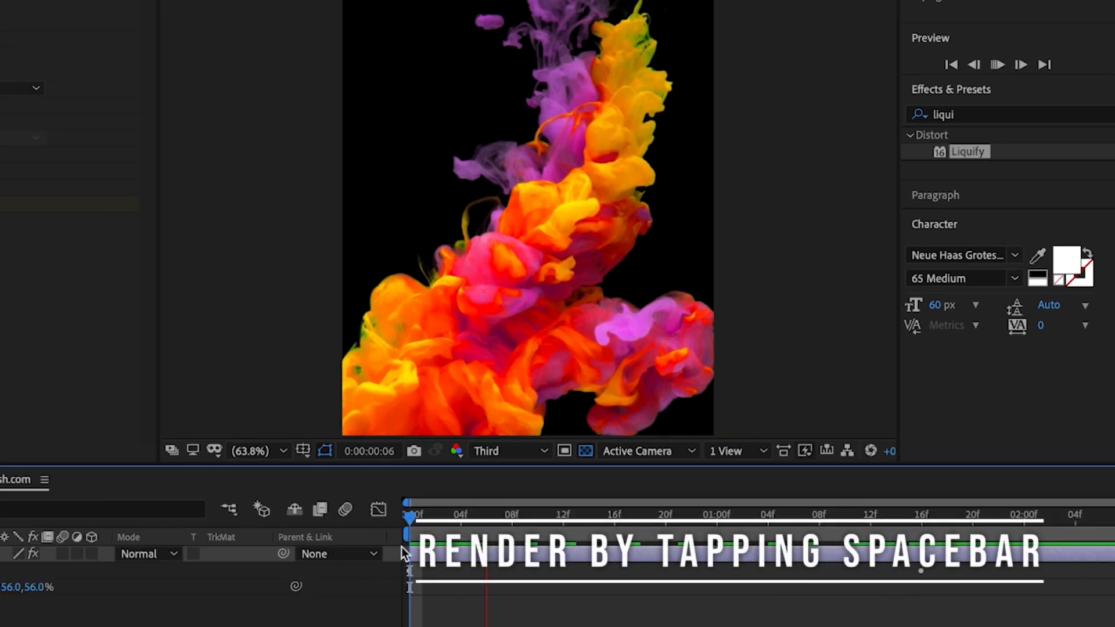
pyautogui.press('space')
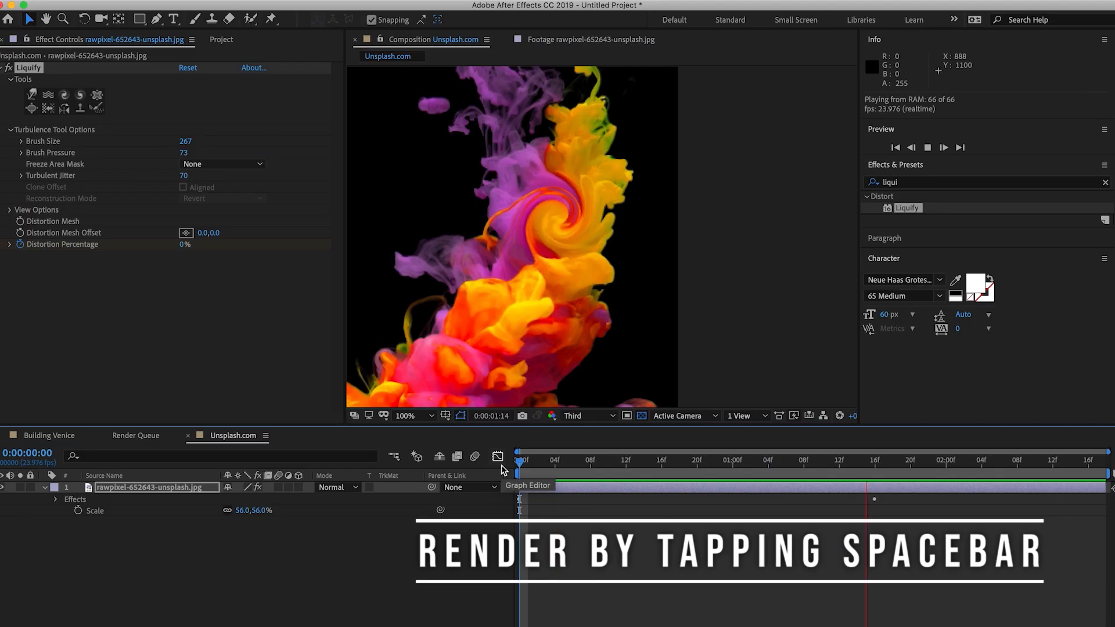
pyautogui.press('space')
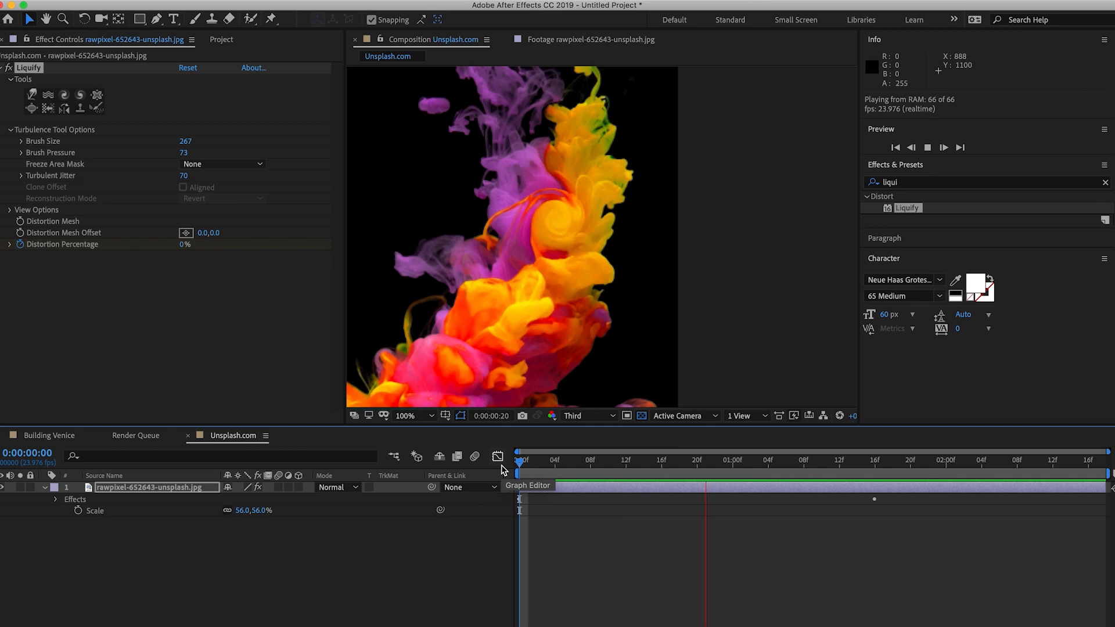
pyautogui.click(876, 460)
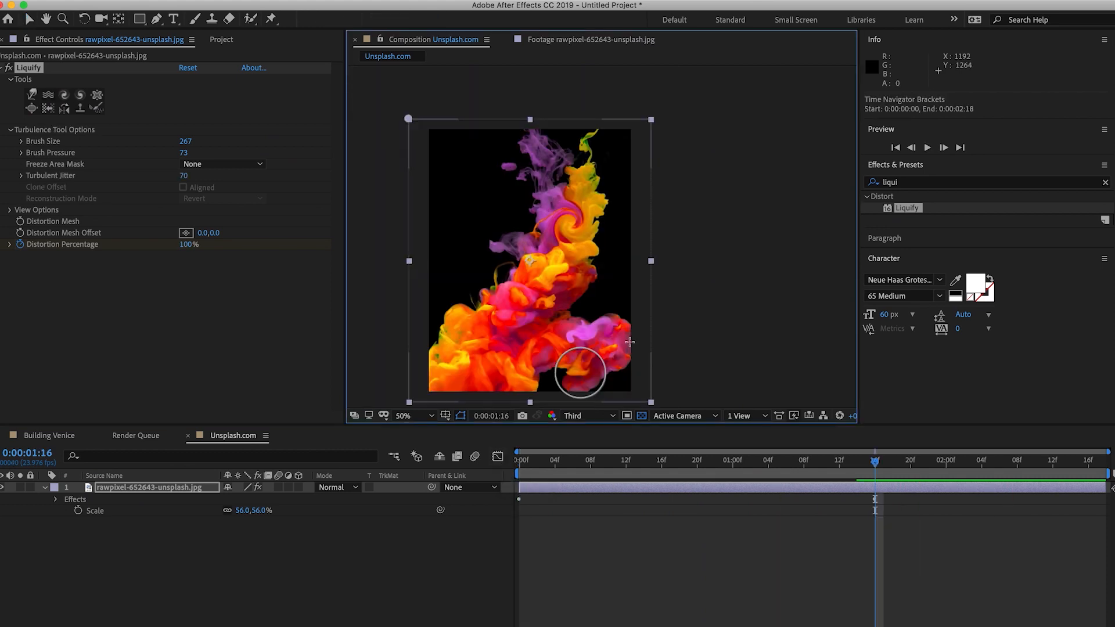
pyautogui.moveTo(630, 344)
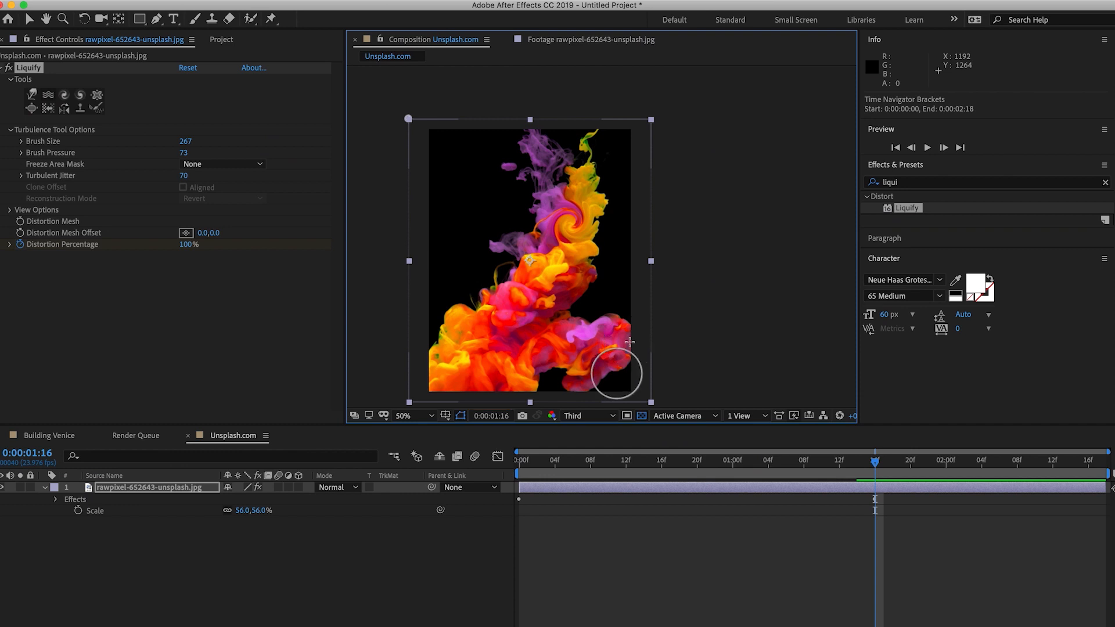
pyautogui.moveTo(628, 342)
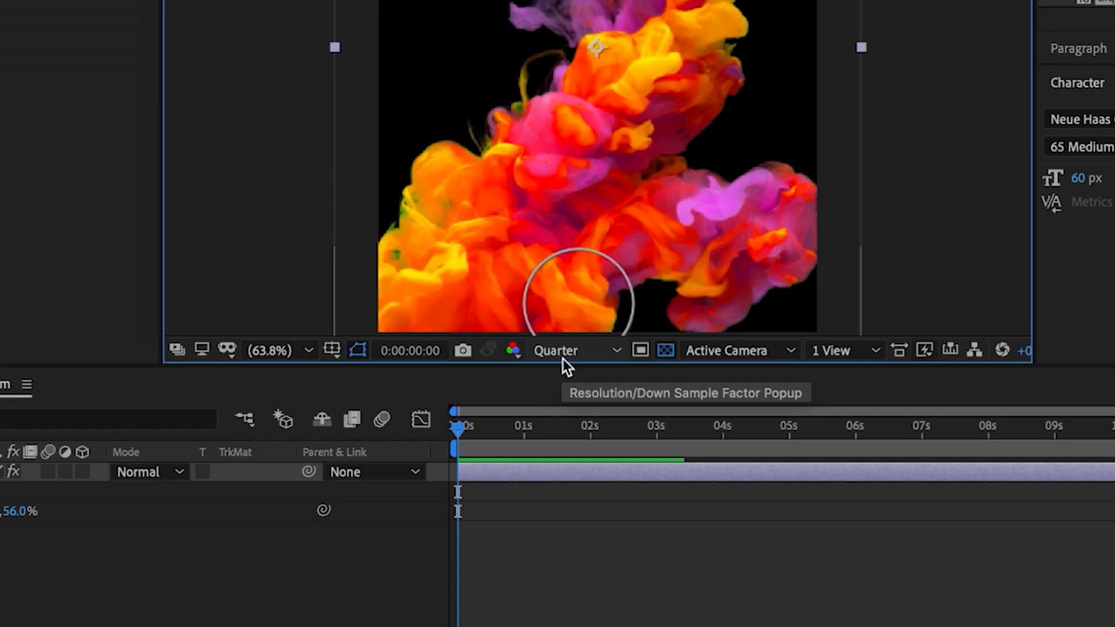
# Set the Composition viewer's preview resolution to Third
pyautogui.click(572, 350)
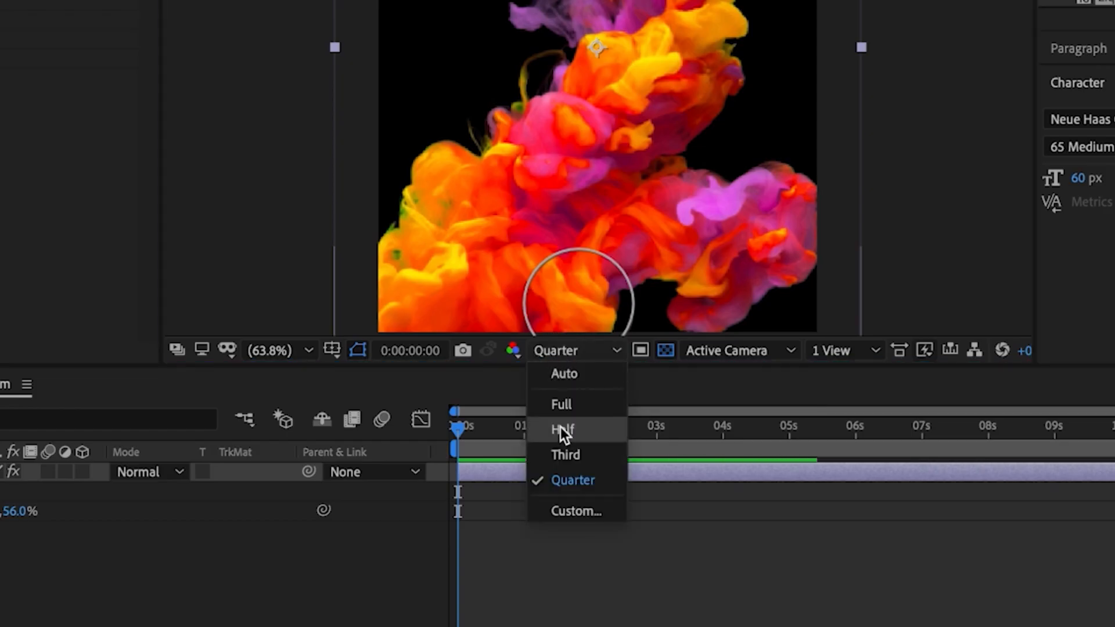
pyautogui.click(566, 455)
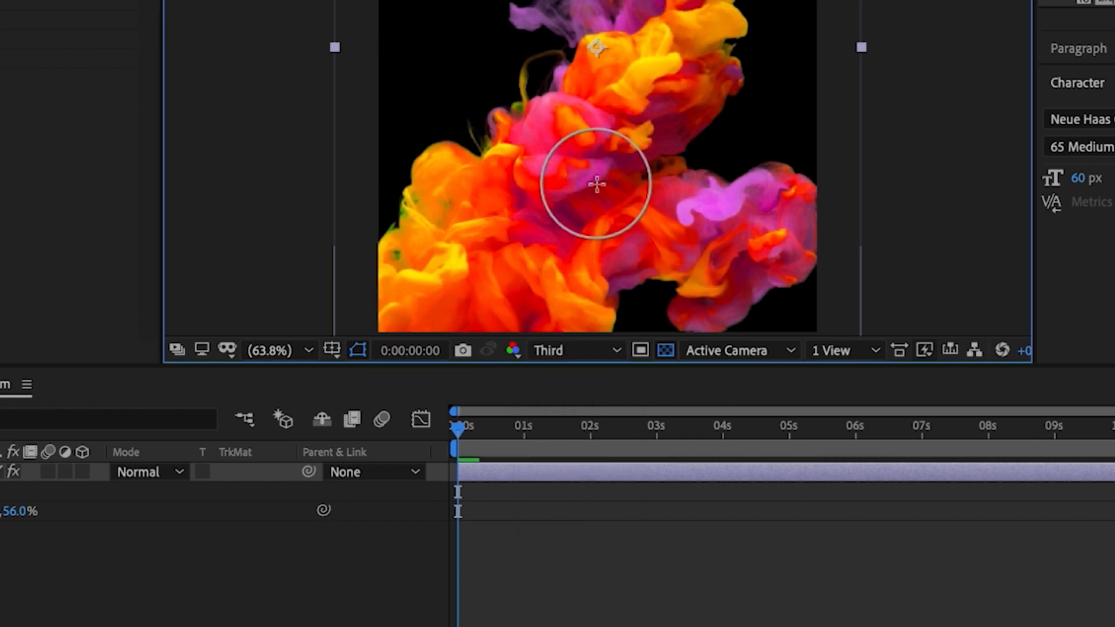